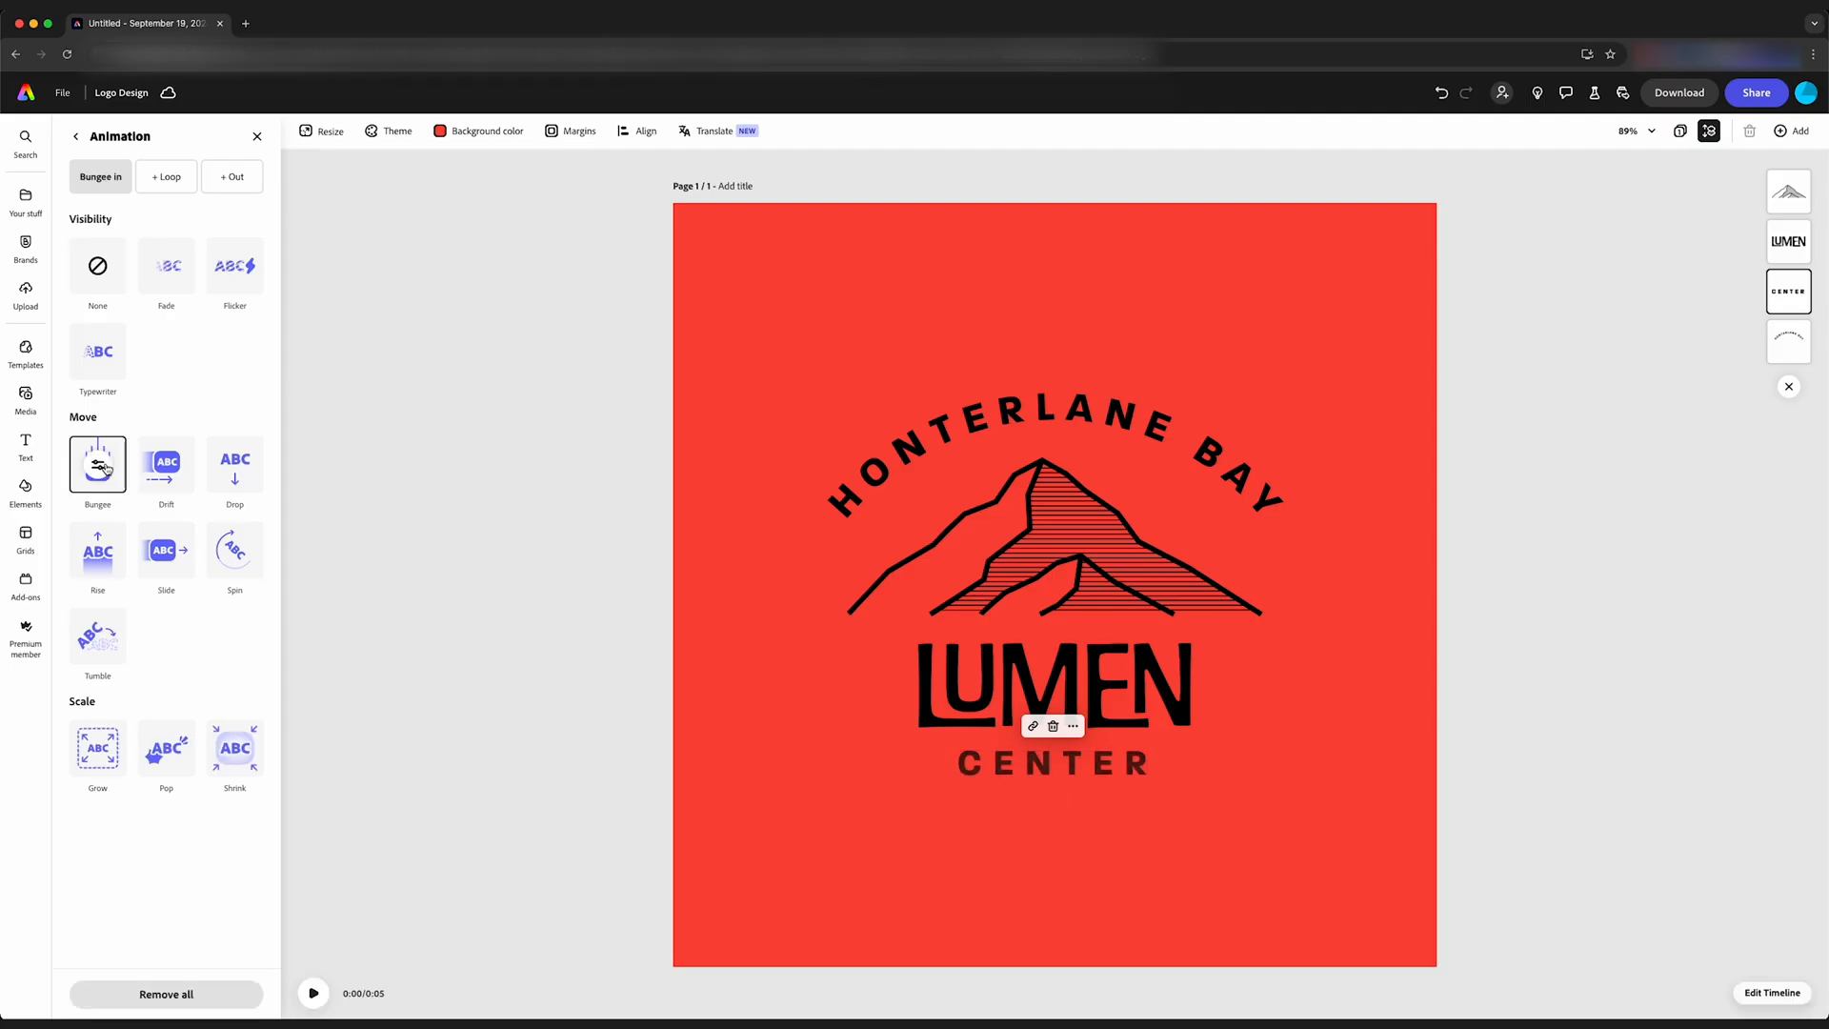
Step: Switch the CENTER wordmark from Paralucent Bold to the recommended Heebo Medium font
left_click(1047, 760)
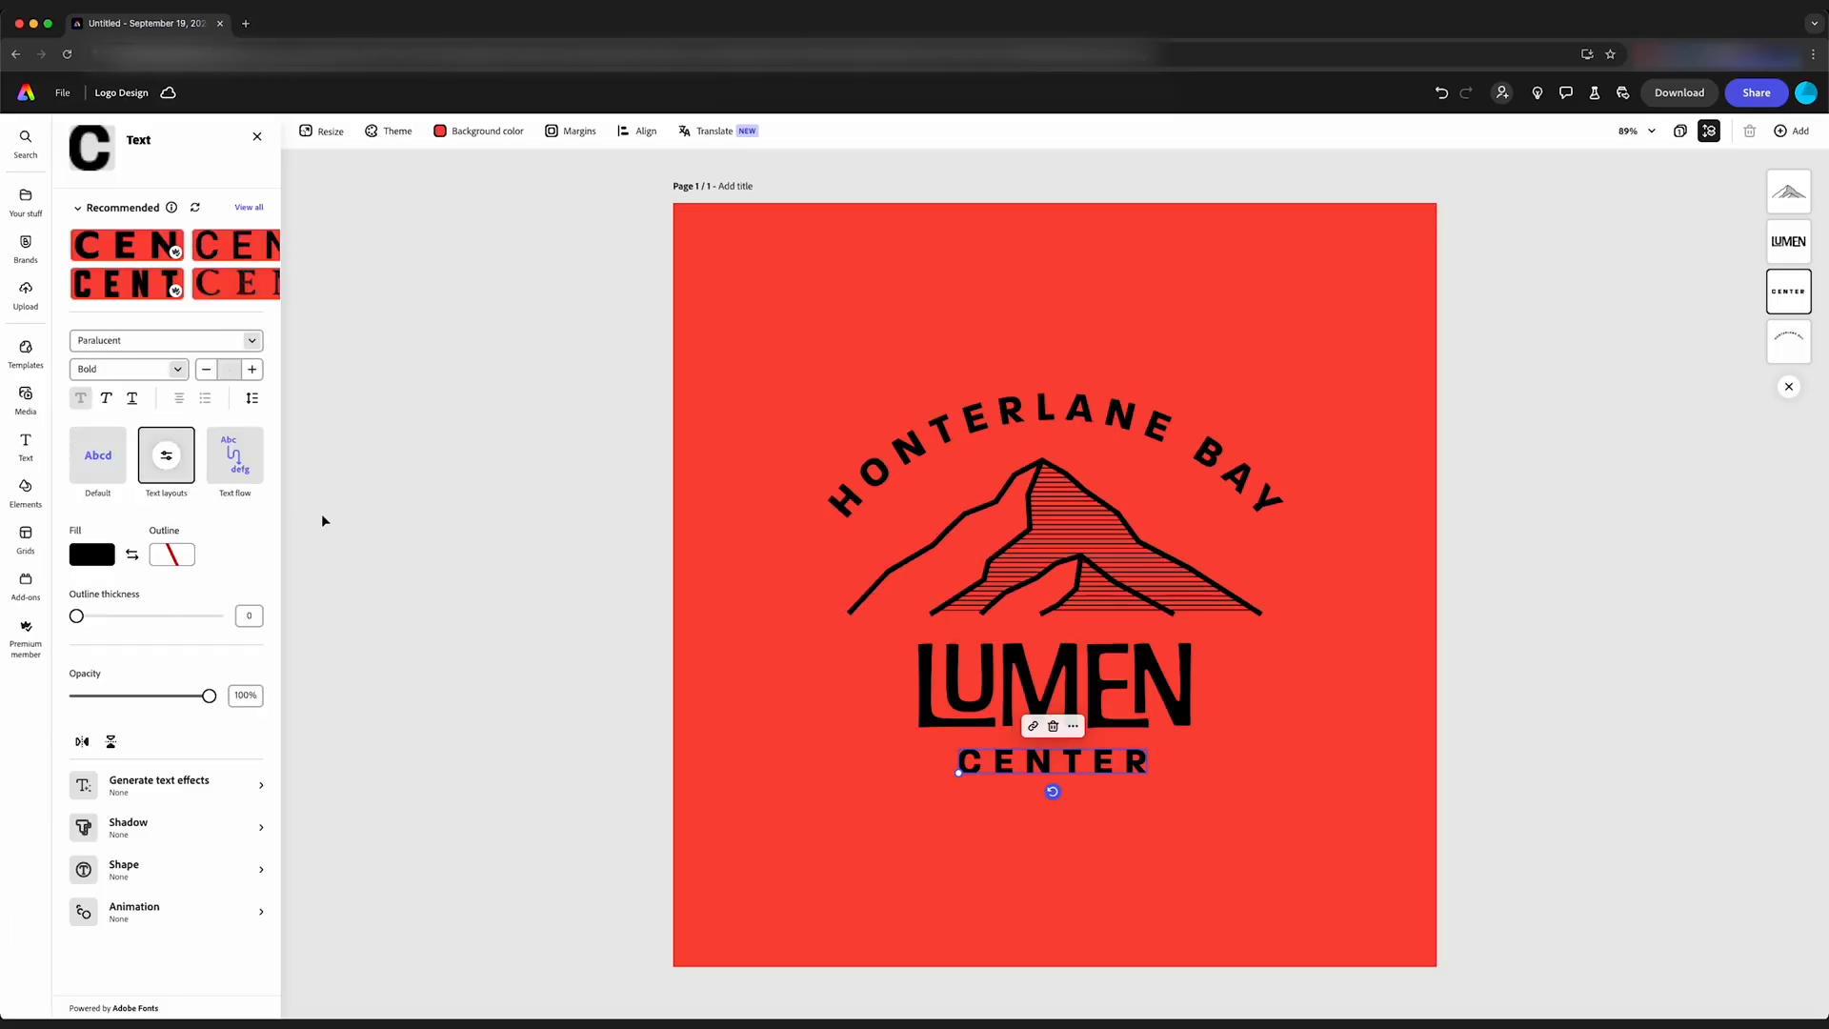
left_click(233, 282)
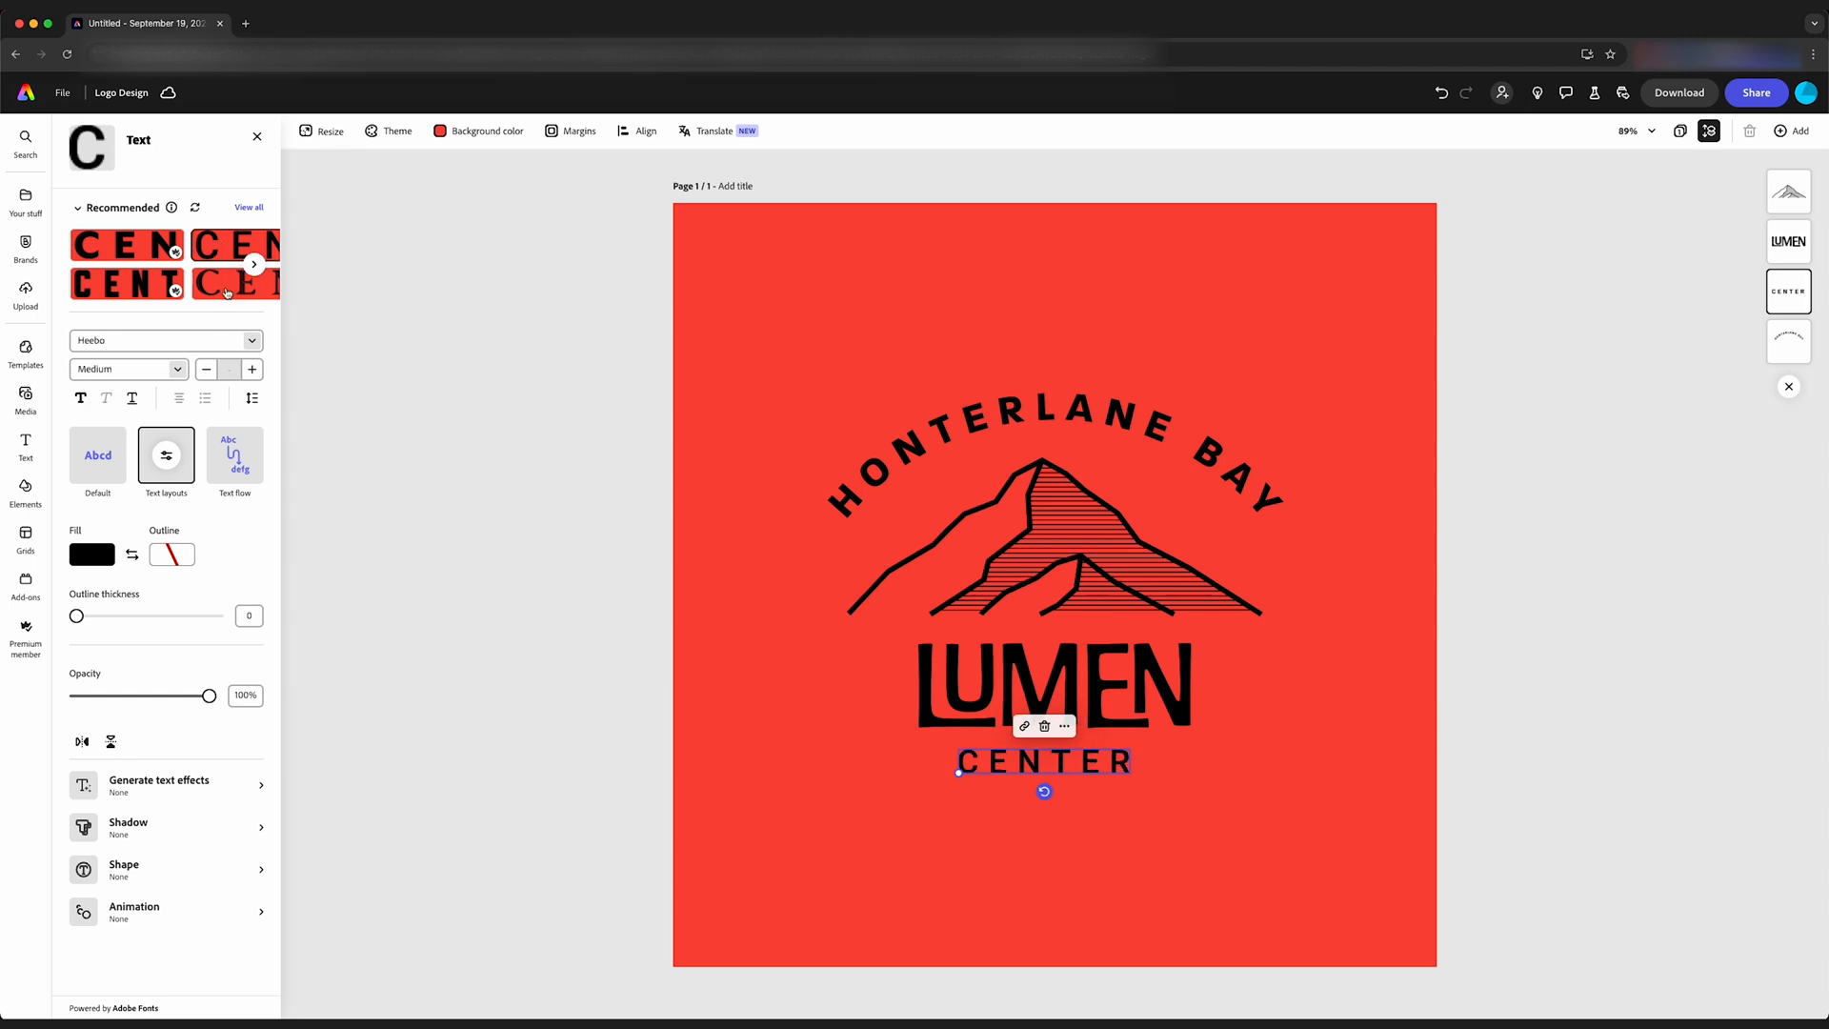